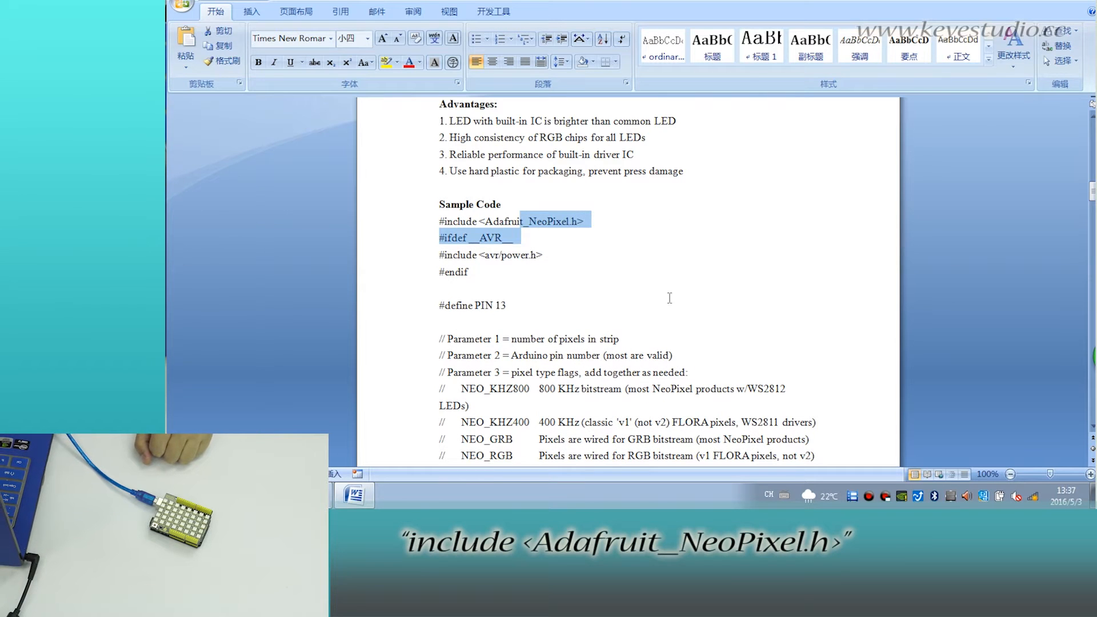
Paste the Adafruit_NeoPixel_master folder into Arduino's libraries folder and launch Arduino IDE
left_click(353, 495)
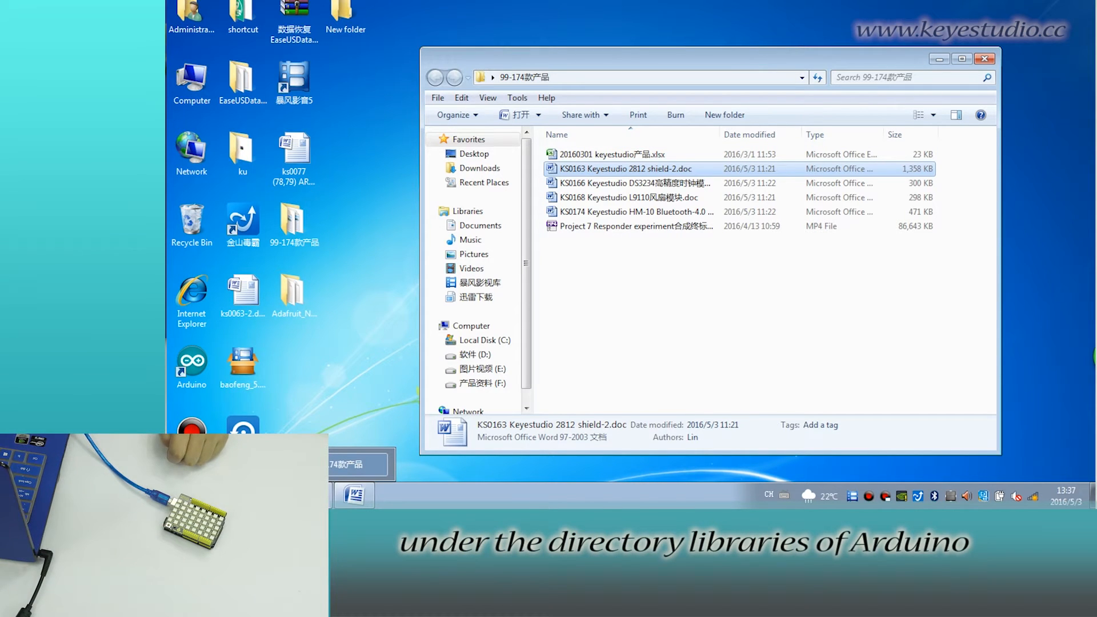
left_click(984, 59)
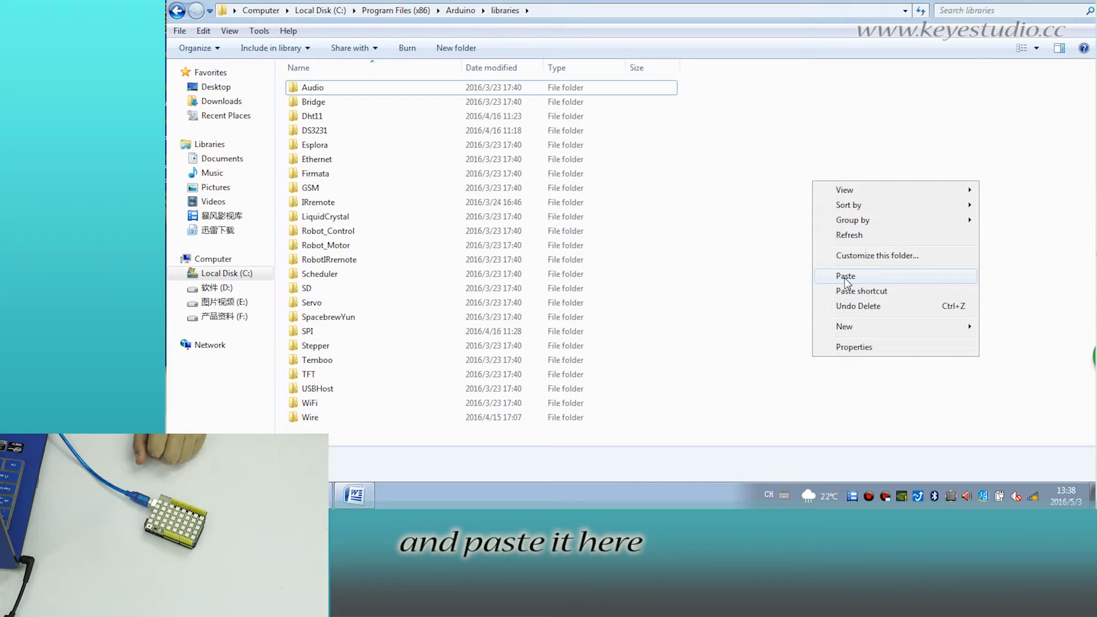
left_click(846, 275)
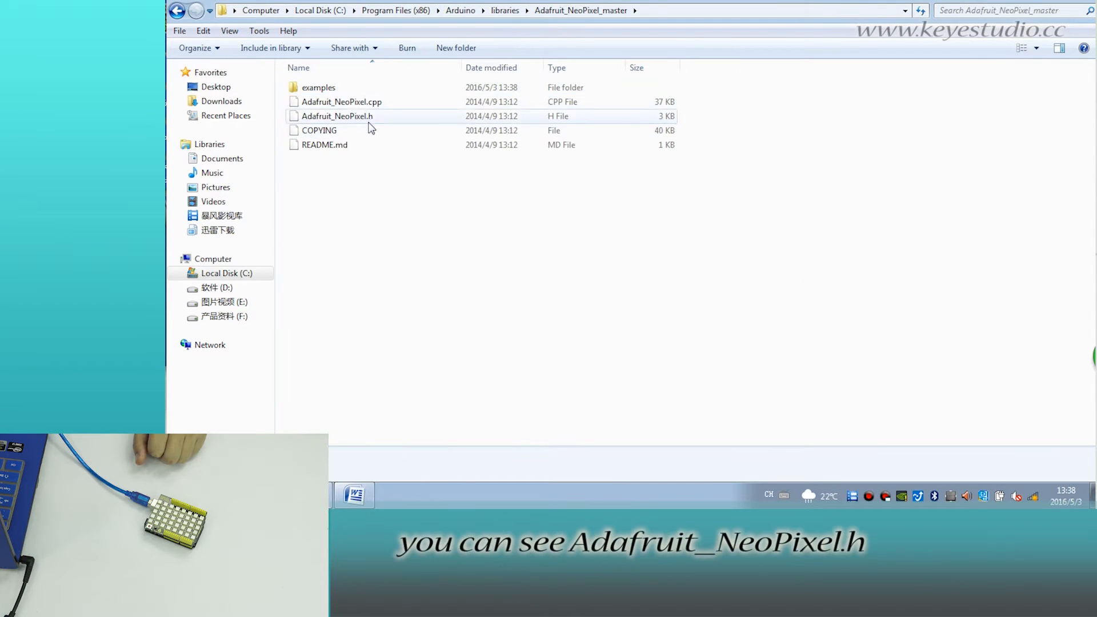
left_click(337, 116)
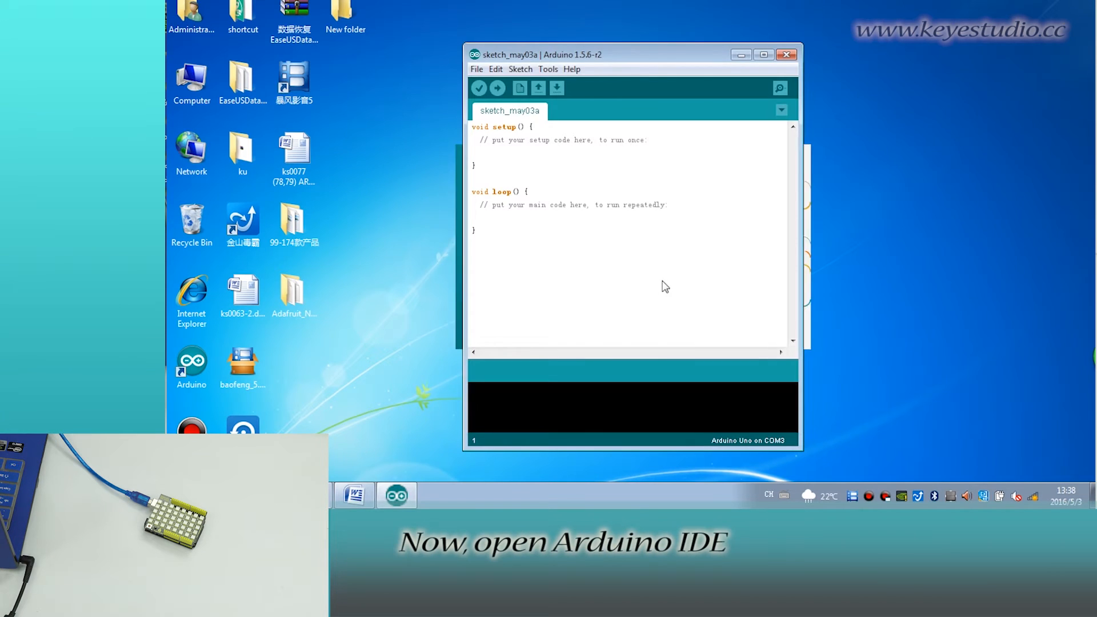
left_click(547, 68)
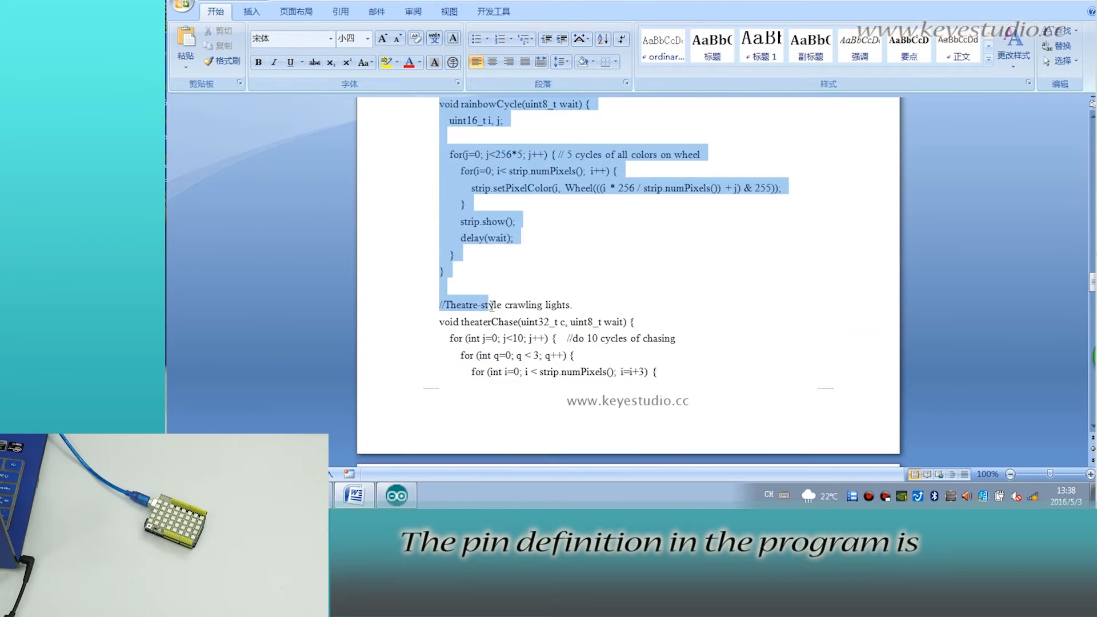
Select the Word sample code through the end of the Wheel function for copying
scroll("down", 3)
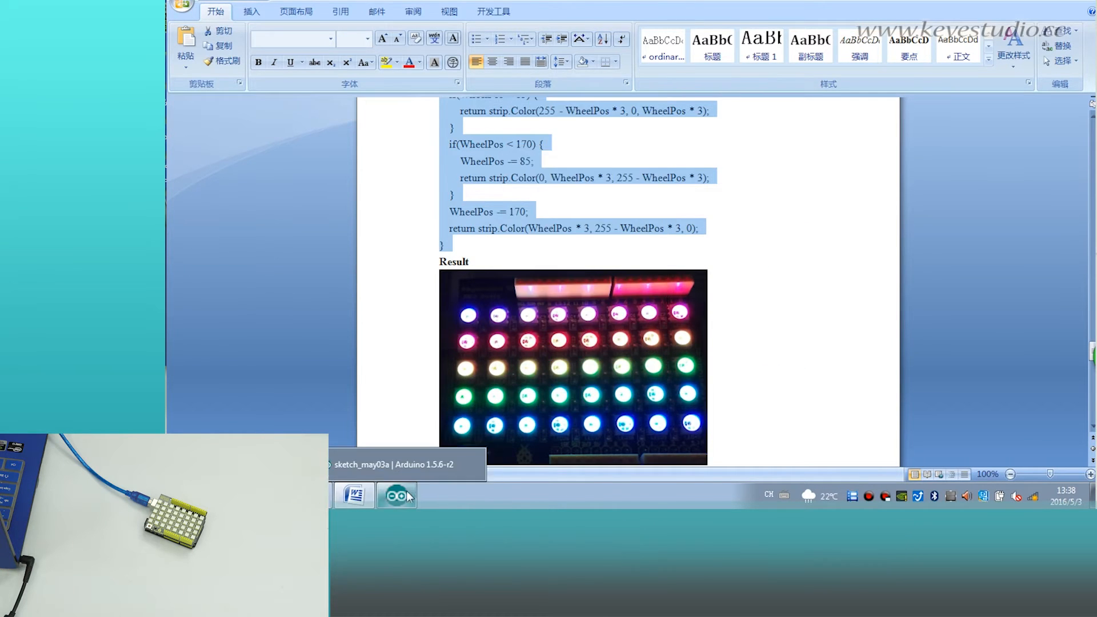
Paste the NeoPixel sample code into the Arduino sketch, compile it and upload to the board
left_click(397, 495)
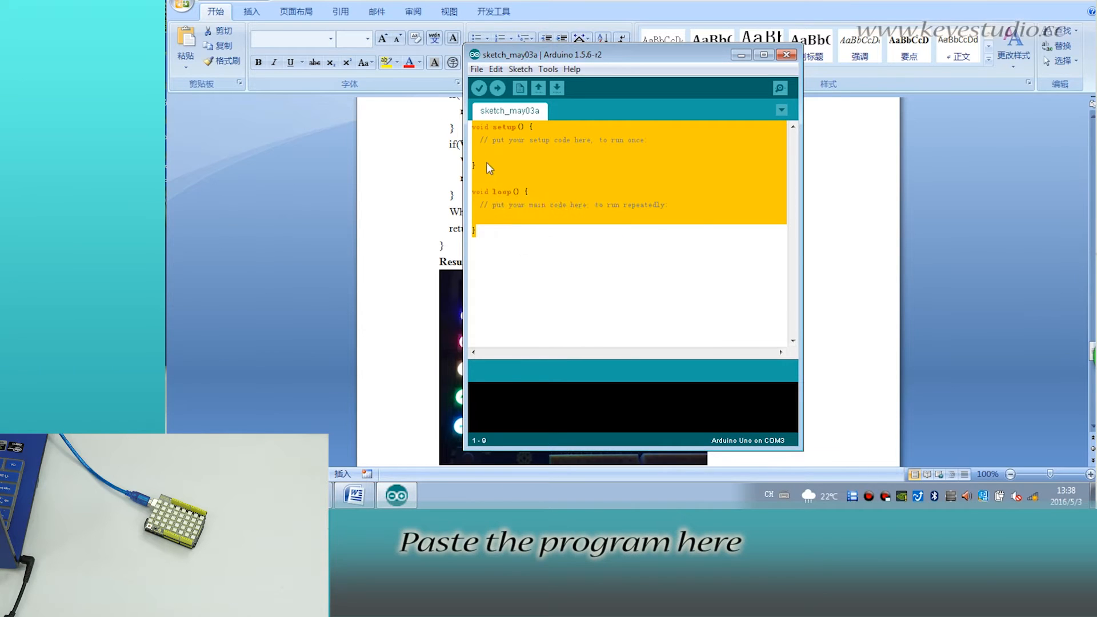
left_click(479, 88)
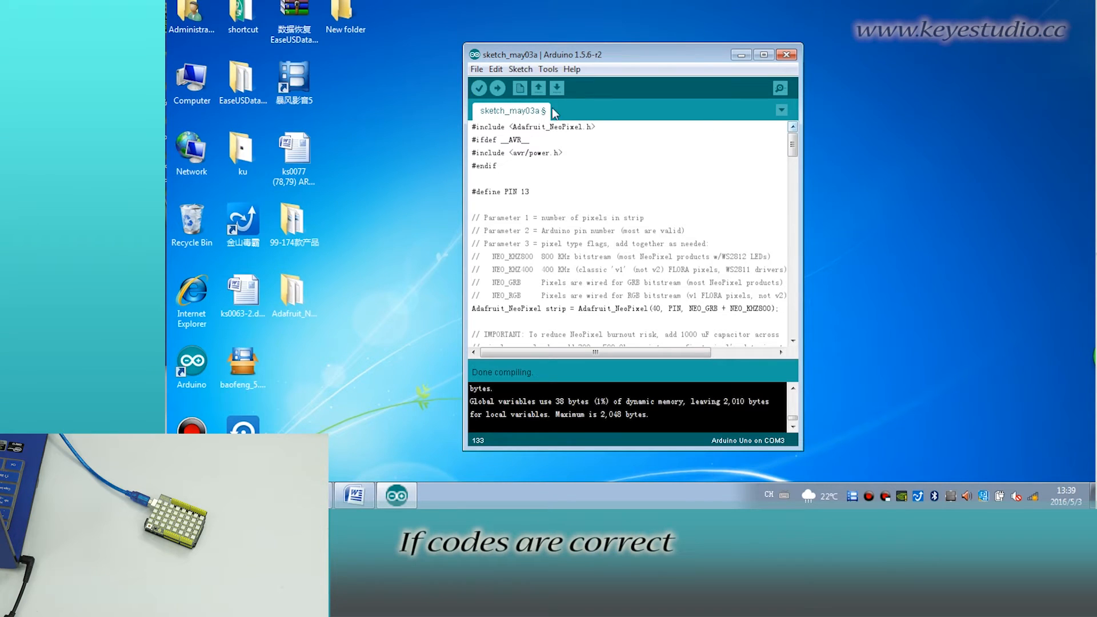
left_click(497, 88)
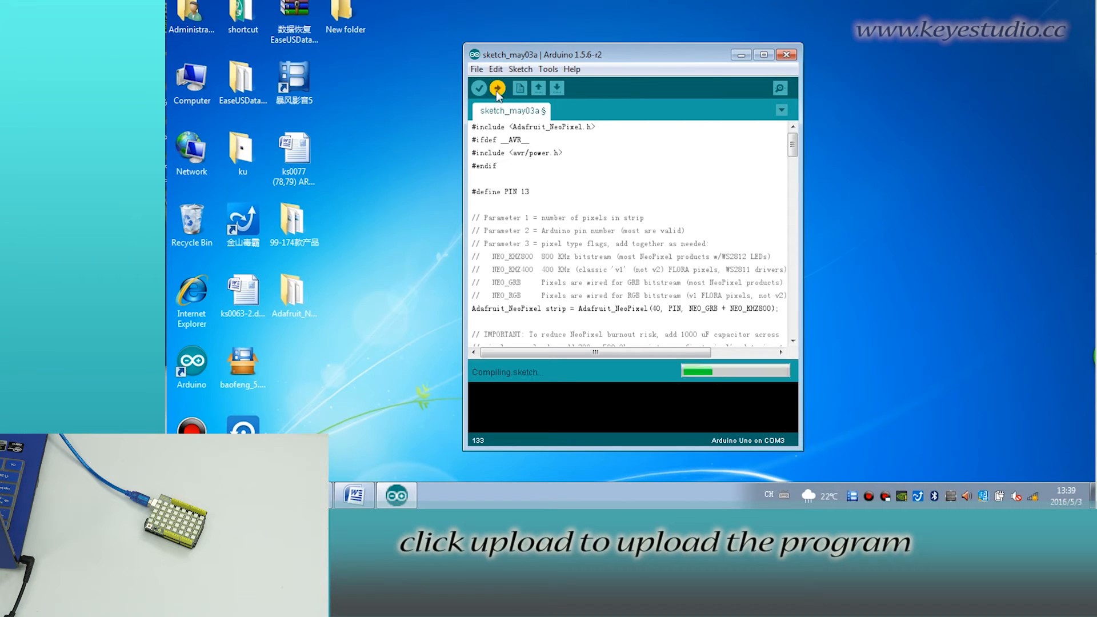